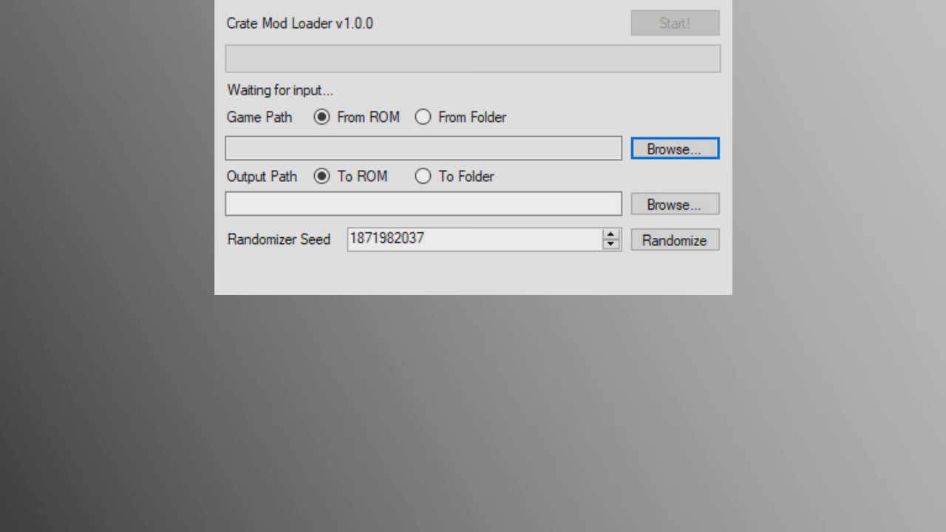
Set D:\GameROM.iso as the source ROM and D:\ModdedGame.iso as the output
click(673, 148)
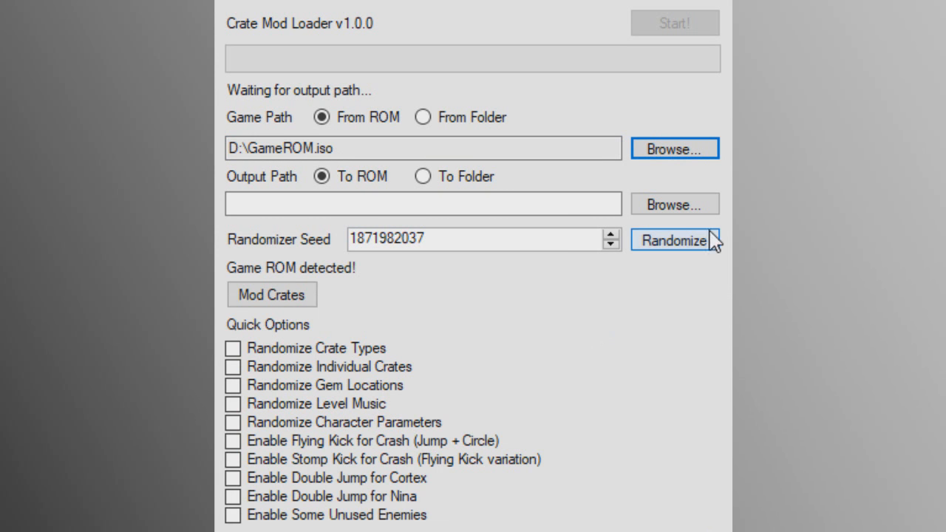
click(673, 204)
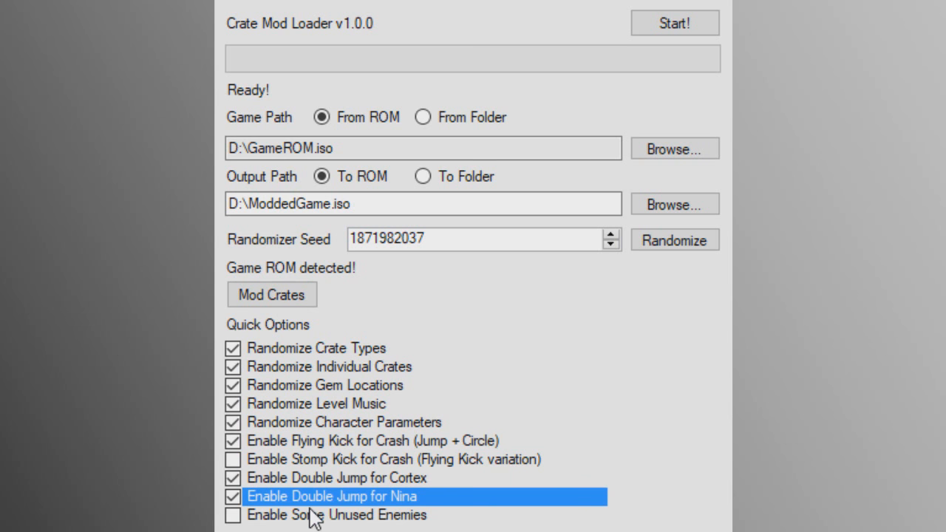
Enable Some Unused Enemies, build the modded ISO, and launch Crash Nitro Kart
click(673, 22)
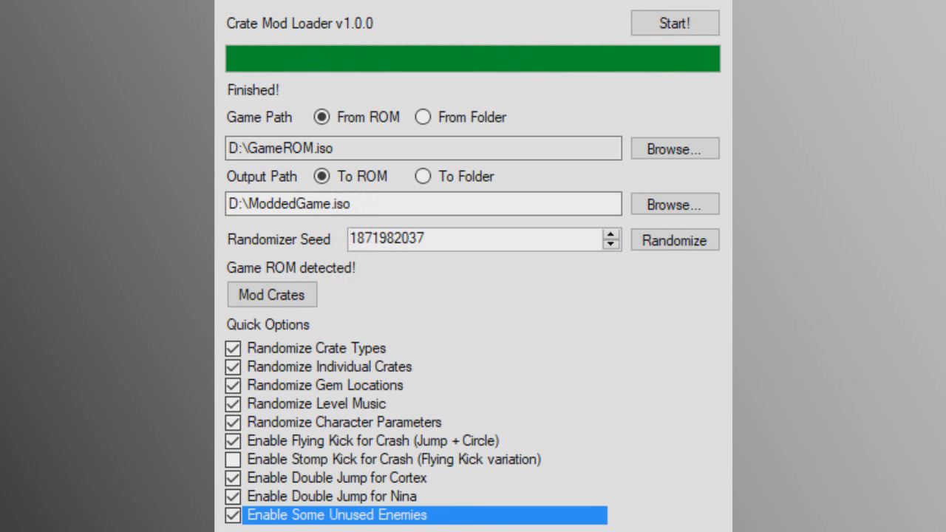
click(673, 23)
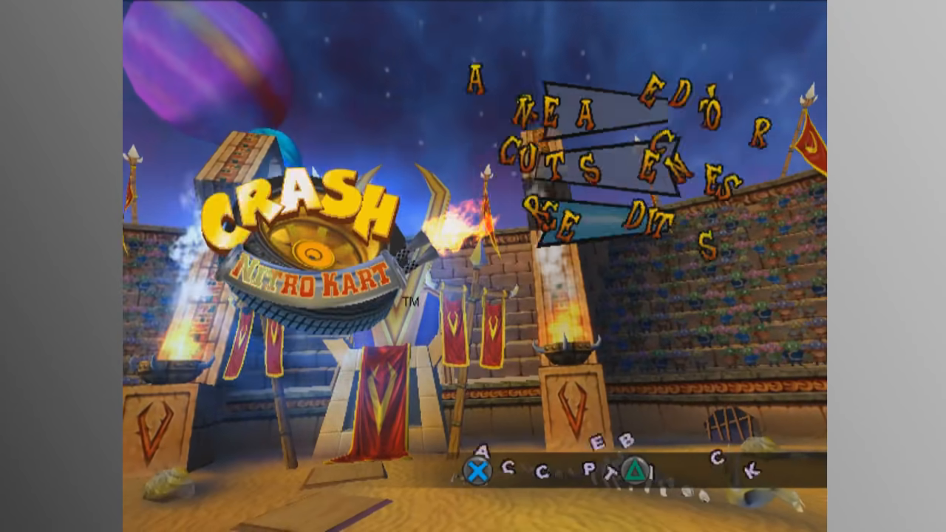